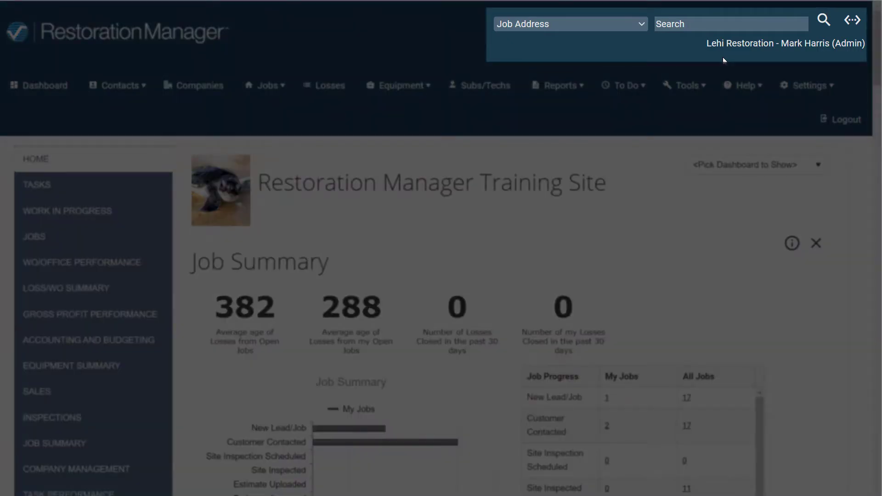
Search jobs by address for "55", listing three matching jobs
{"action": "left_click", "coordinate": [730, 24]}
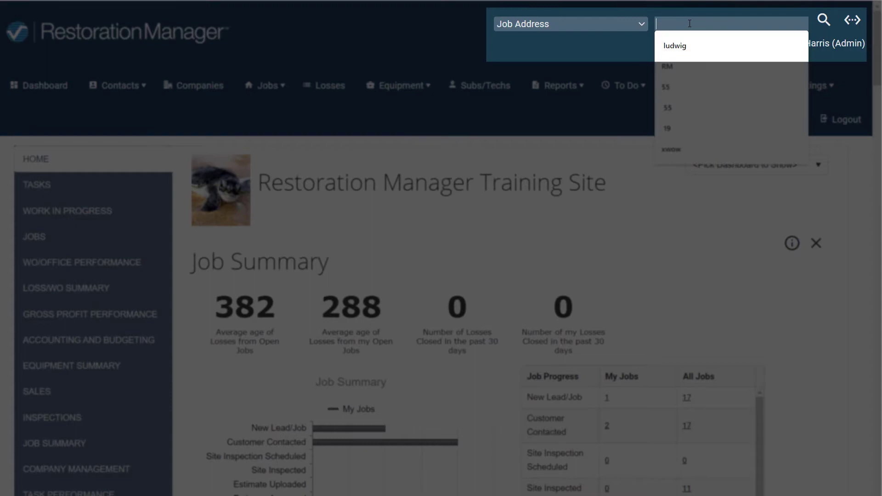
{"action": "type", "text": "55"}
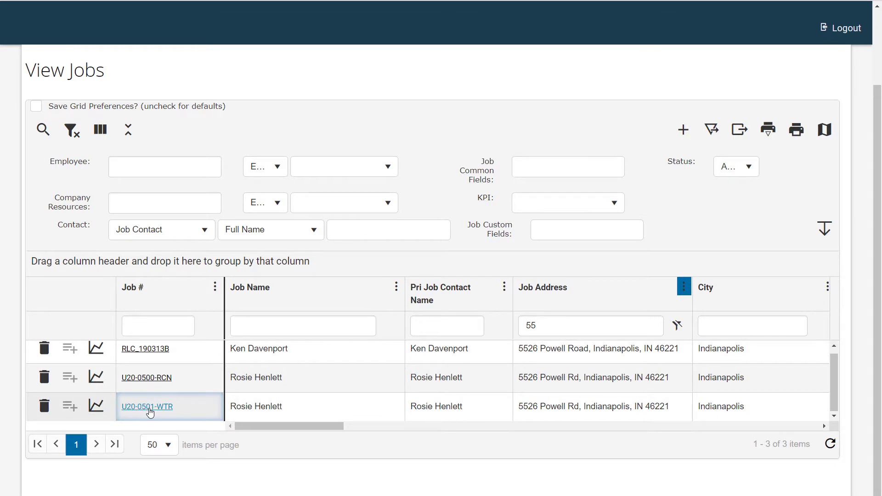
Open job U20-0501-WTR and go to its Moisture Readings
{"action": "left_click", "coordinate": [147, 406]}
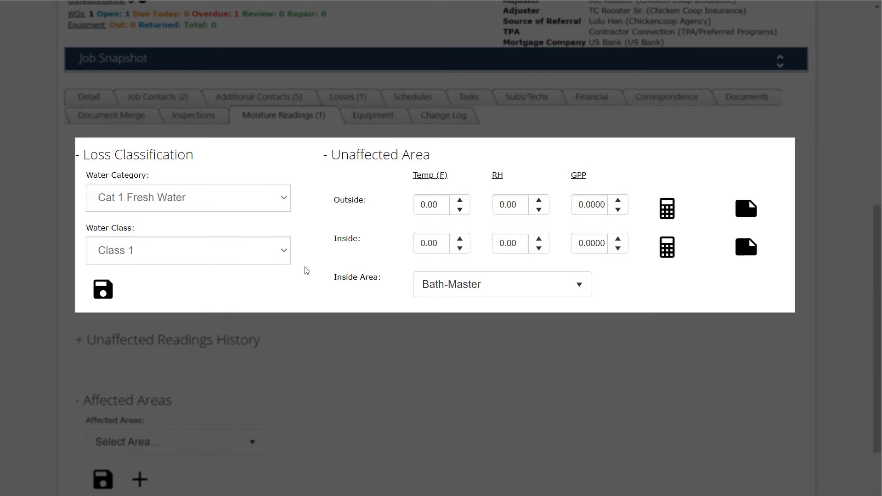
{"action": "left_click", "coordinate": [187, 196]}
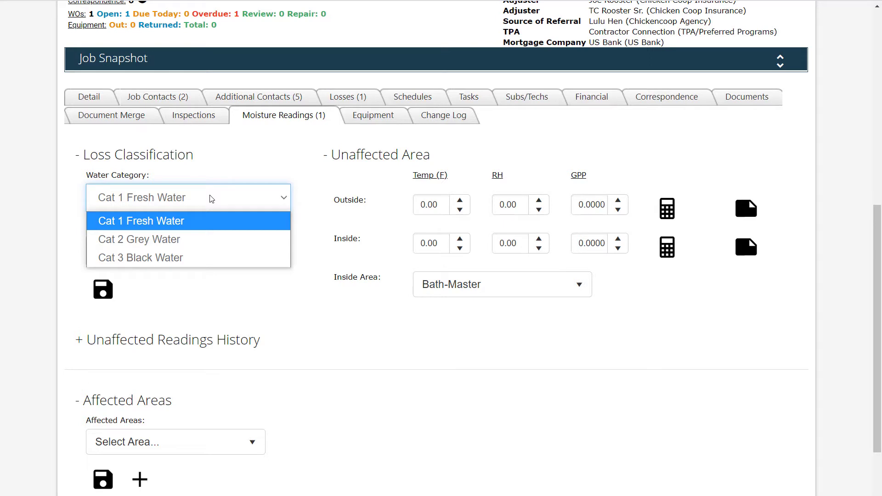
Classify the loss as Cat 1 Fresh Water, water class Class 1
{"action": "left_click", "coordinate": [140, 220]}
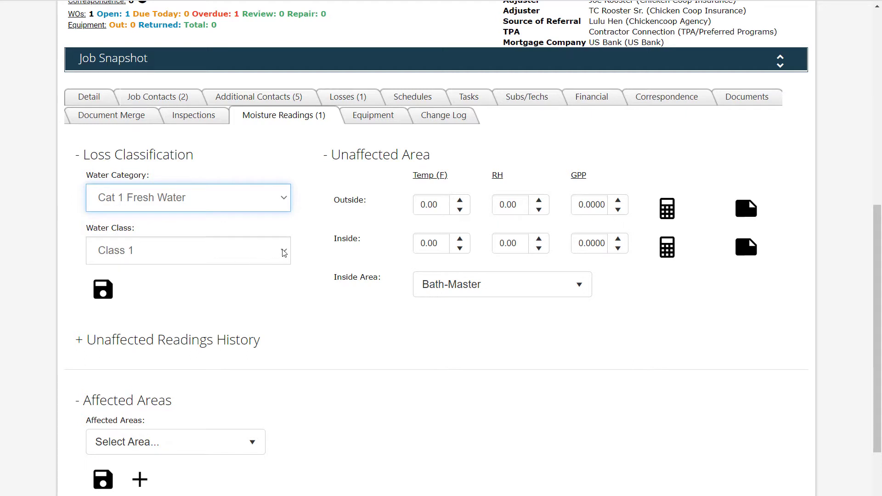
{"action": "left_click", "coordinate": [188, 250]}
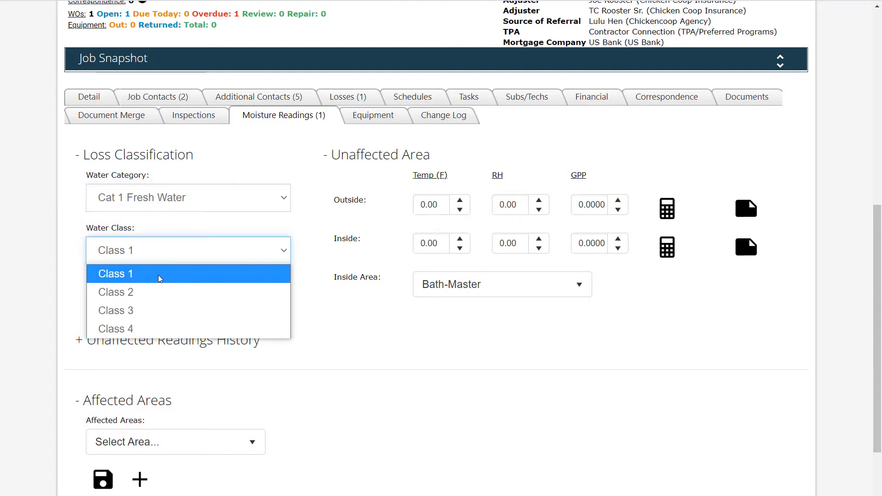
{"action": "left_click", "coordinate": [115, 274]}
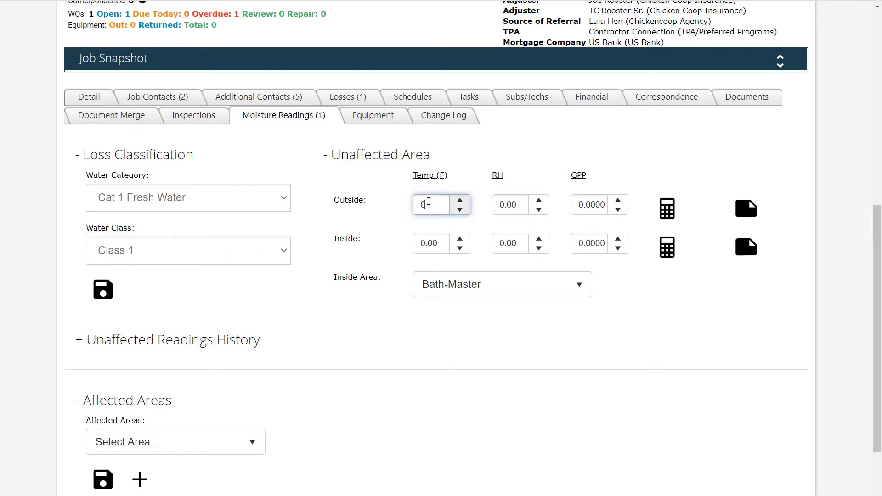
Enter unaffected readings 79°F/80 RH outside, 81°F/77 RH inside, with Bath-Master as inside area
{"action": "type", "text": "79.00"}
{"action": "left_click", "coordinate": [521, 243]}
{"action": "type", "text": "77"}
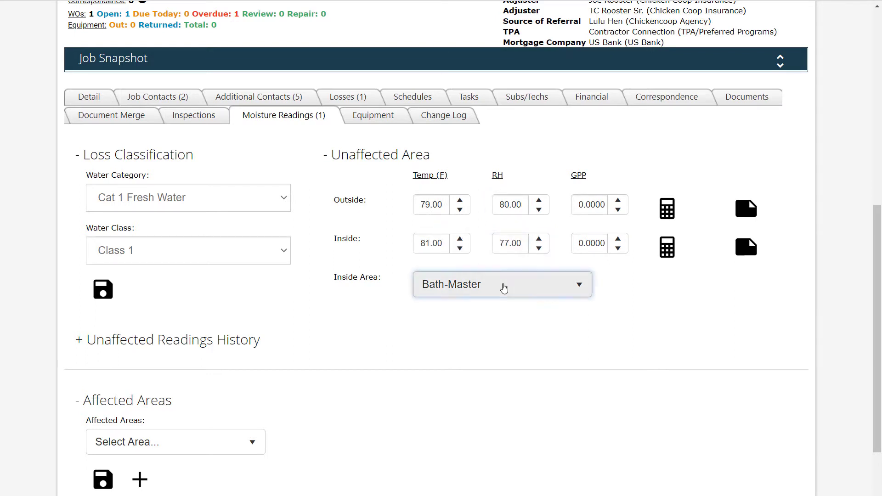
{"action": "left_click", "coordinate": [501, 284]}
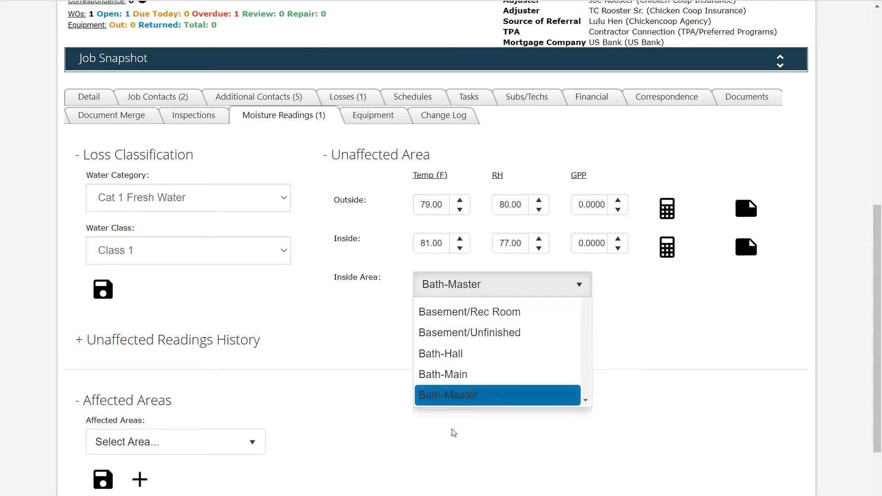
{"action": "left_click", "coordinate": [446, 395]}
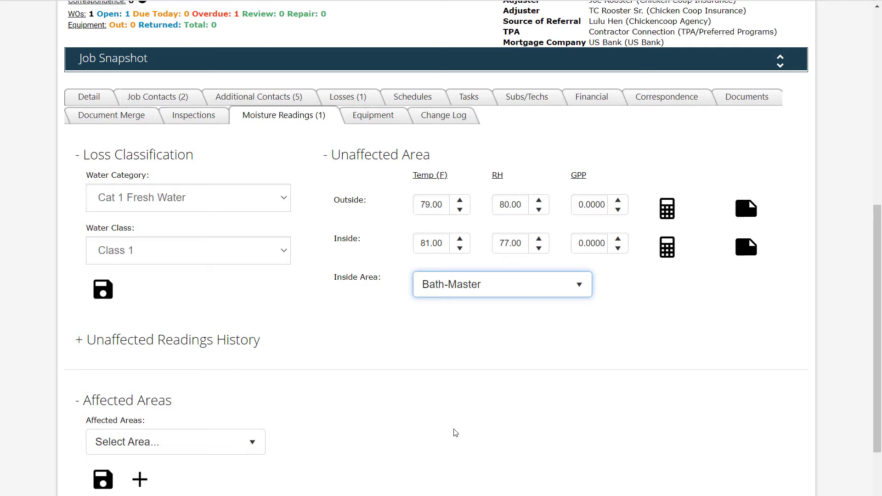
{"action": "mouse_move", "coordinate": [469, 424]}
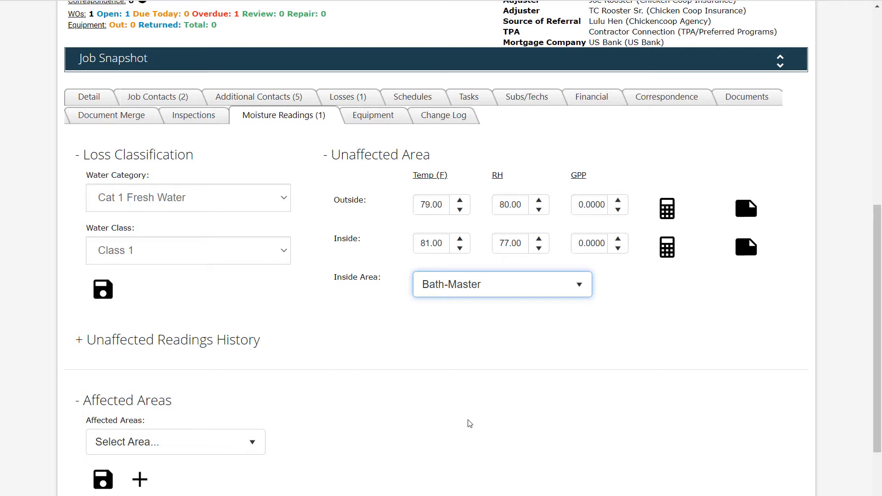
Calculate GPP for the outside (~121) and inside (~124) unaffected readings
{"action": "left_click", "coordinate": [667, 209]}
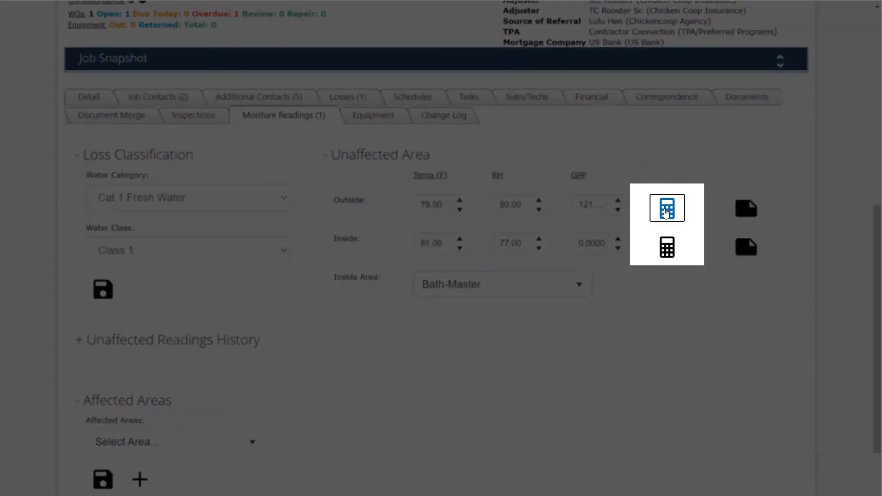
{"action": "left_click", "coordinate": [667, 246]}
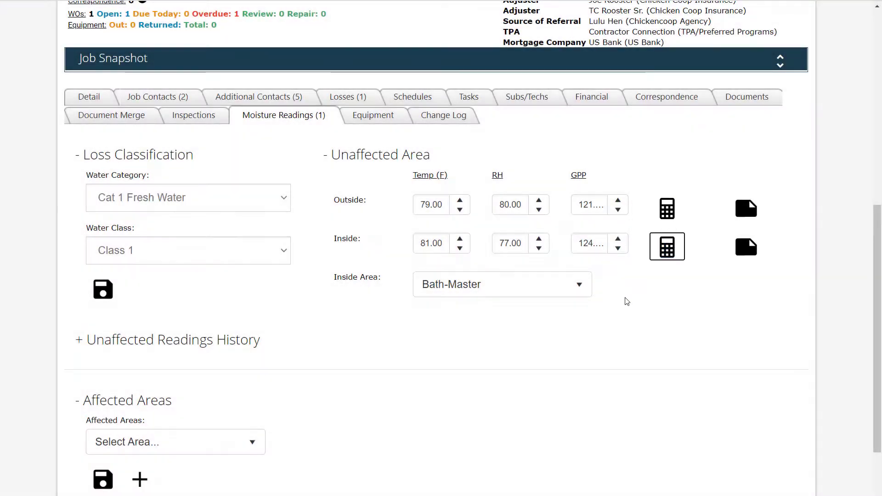
{"action": "mouse_move", "coordinate": [551, 352]}
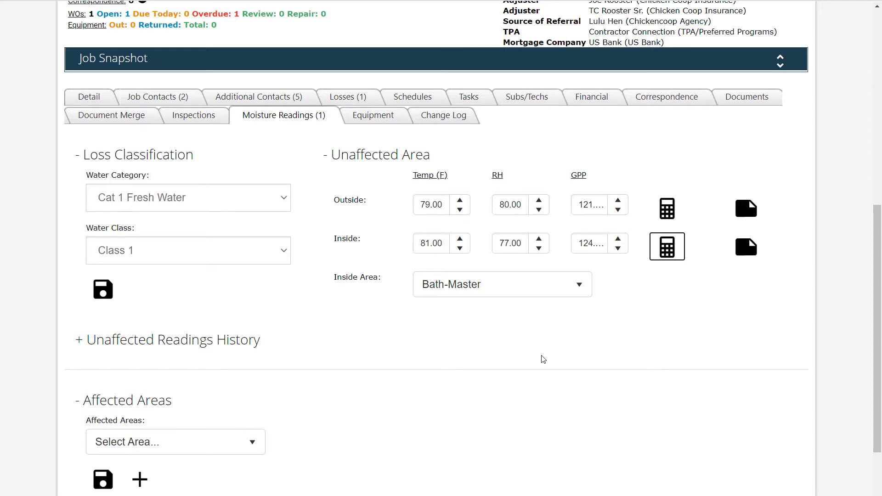
{"action": "mouse_move", "coordinate": [529, 352]}
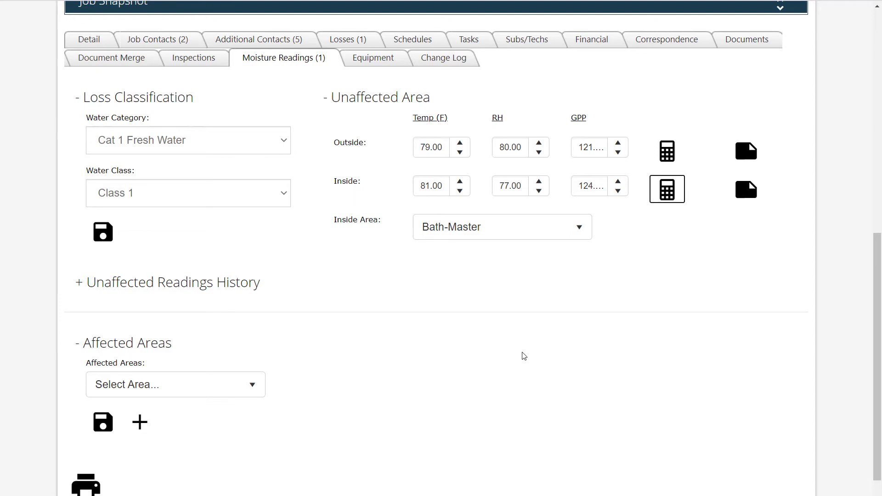
{"action": "mouse_move", "coordinate": [517, 362]}
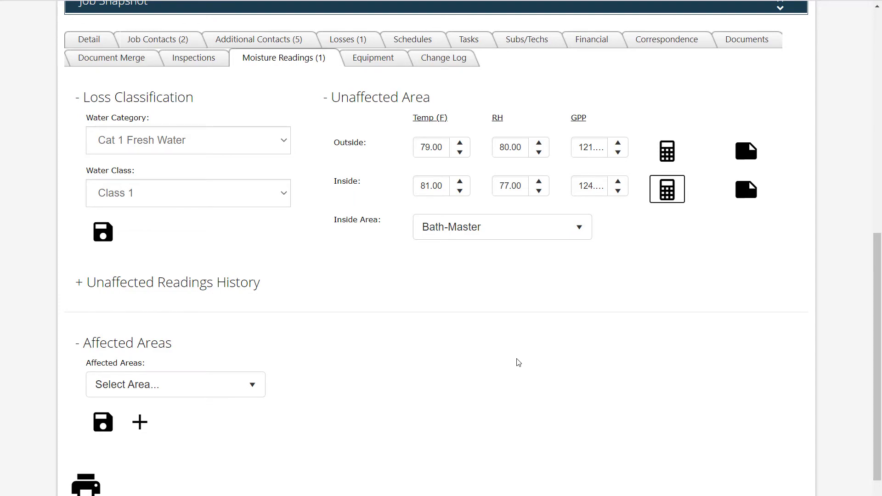
{"action": "left_click", "coordinate": [101, 231]}
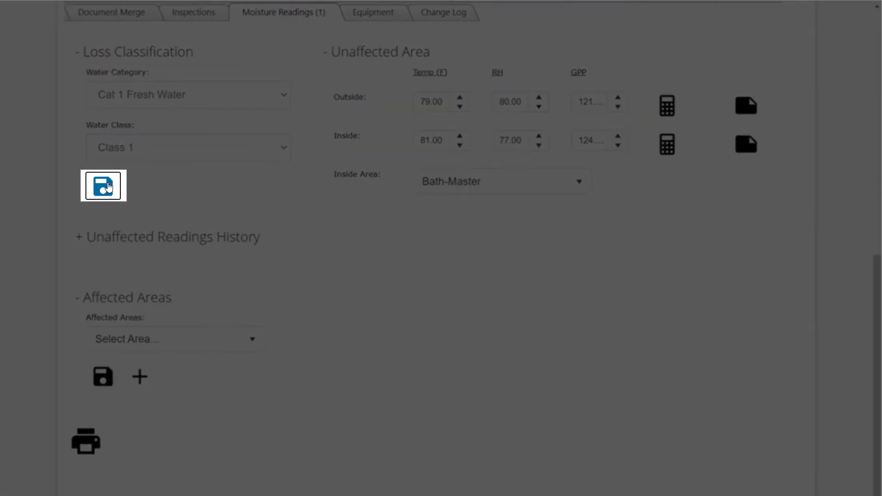
{"action": "left_click", "coordinate": [103, 185]}
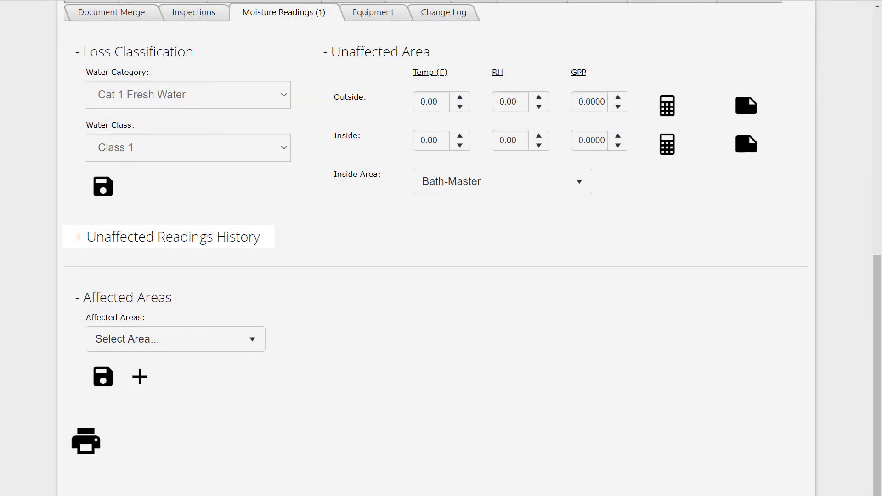
{"action": "left_click", "coordinate": [167, 236]}
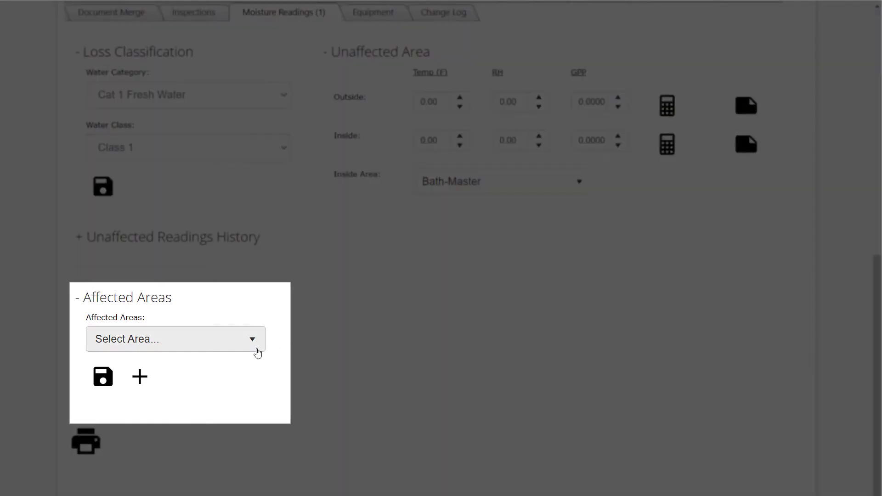
Record a Basement/Rec Room affected reading of 80°F, 75 RH and calculate its GPP (~117)
{"action": "left_click", "coordinate": [175, 339]}
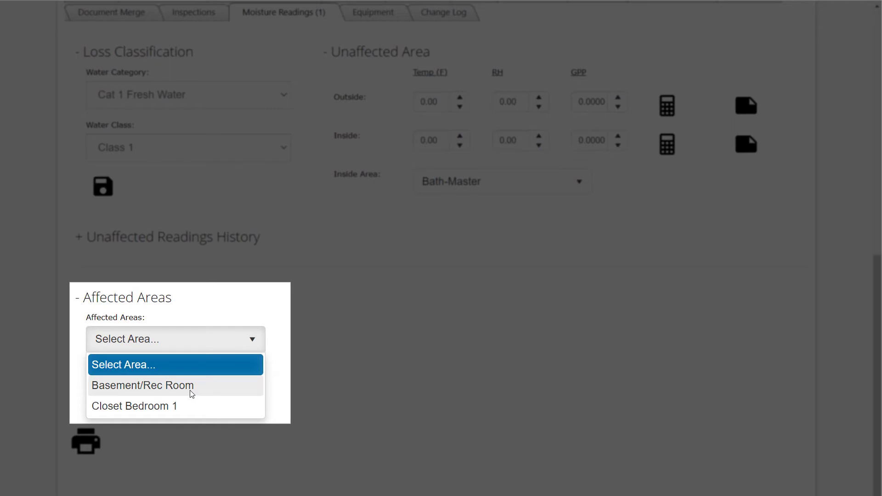
{"action": "left_click", "coordinate": [142, 385]}
{"action": "type", "text": "80"}
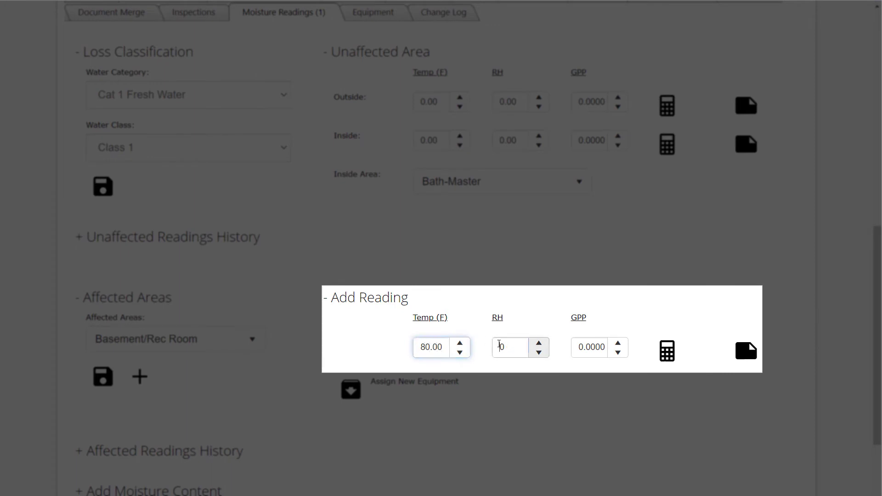
{"action": "type", "text": "78"}
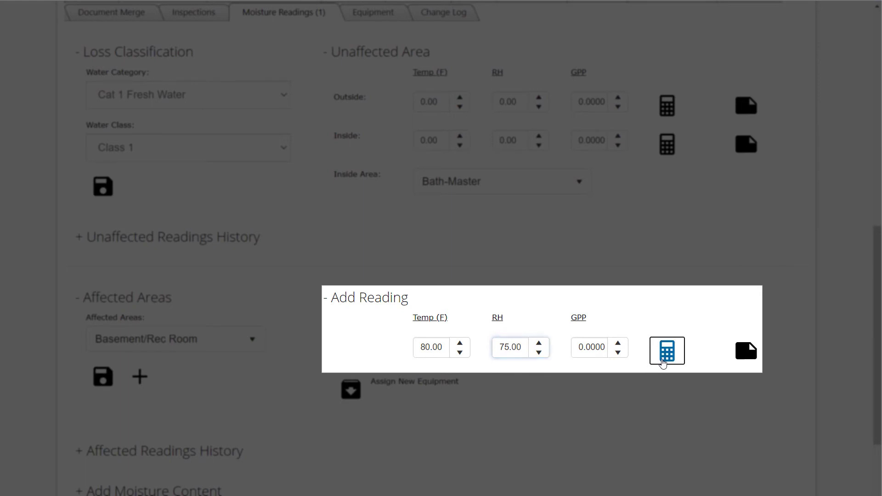
{"action": "left_click", "coordinate": [667, 350]}
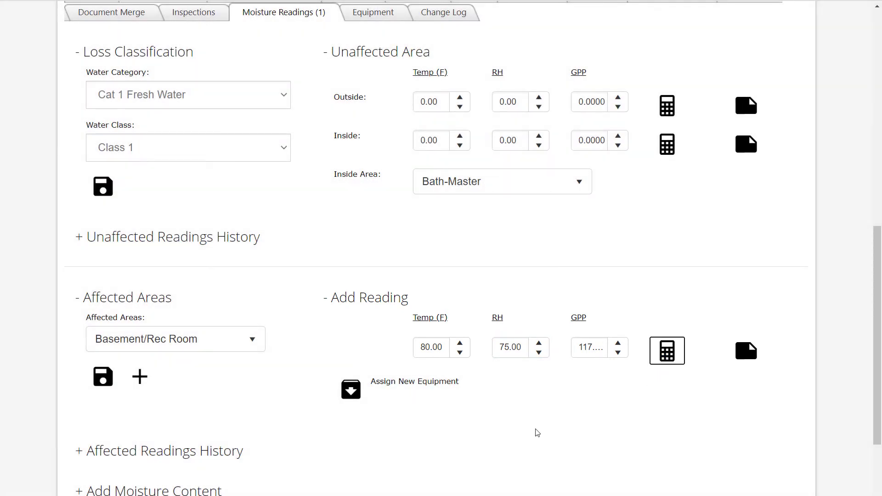
{"action": "scroll", "scroll_direction": "down", "scroll_amount": 3}
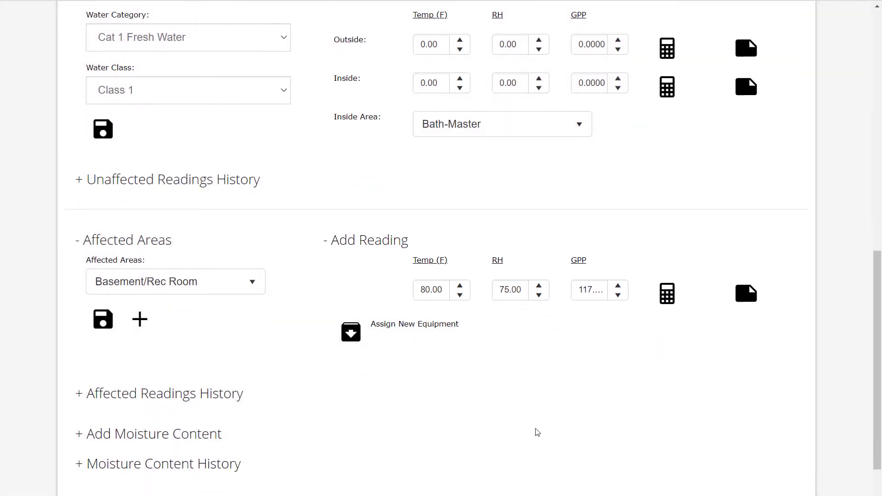
{"action": "mouse_move", "coordinate": [230, 412]}
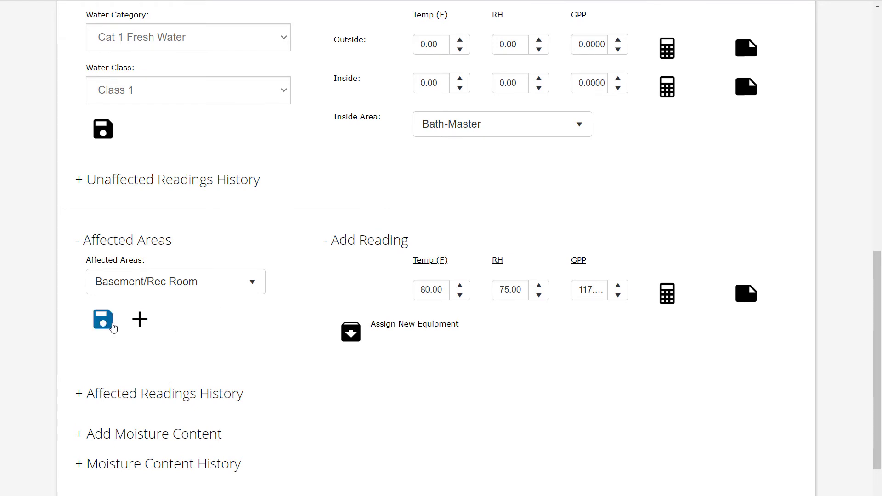
Save the Basement/Rec Room hygrometer reading, confirmed as added successfully
{"action": "left_click", "coordinate": [102, 320]}
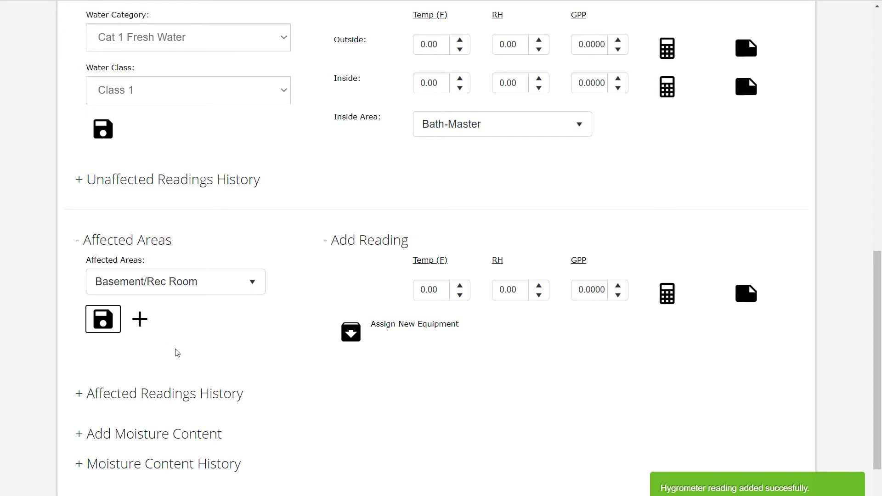
{"action": "left_click", "coordinate": [139, 319]}
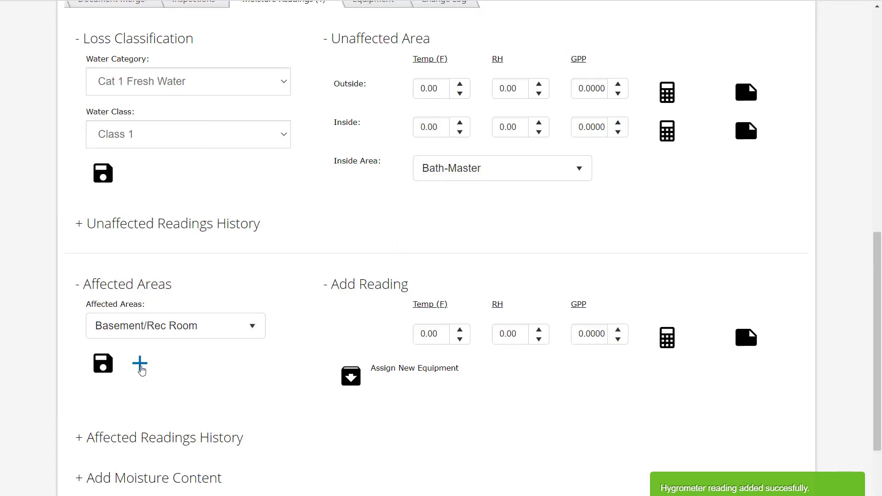
{"action": "scroll", "scroll_direction": "down", "scroll_amount": 3}
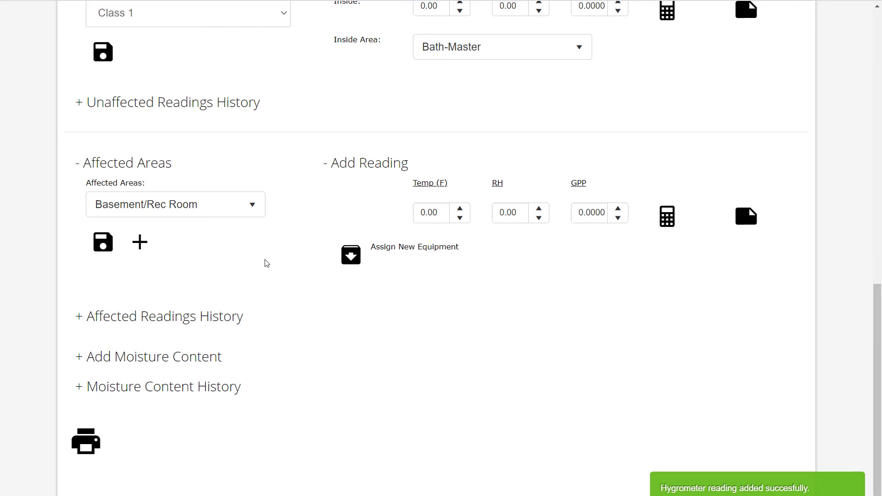
{"action": "mouse_move", "coordinate": [86, 440]}
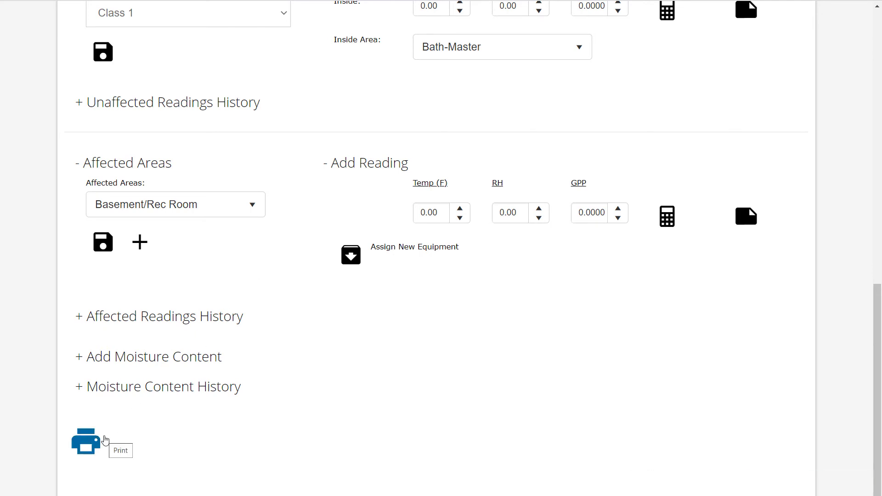
Generate and review the Hygrometer Readings PDF report, then return to the dashboard
{"action": "left_click", "coordinate": [85, 441]}
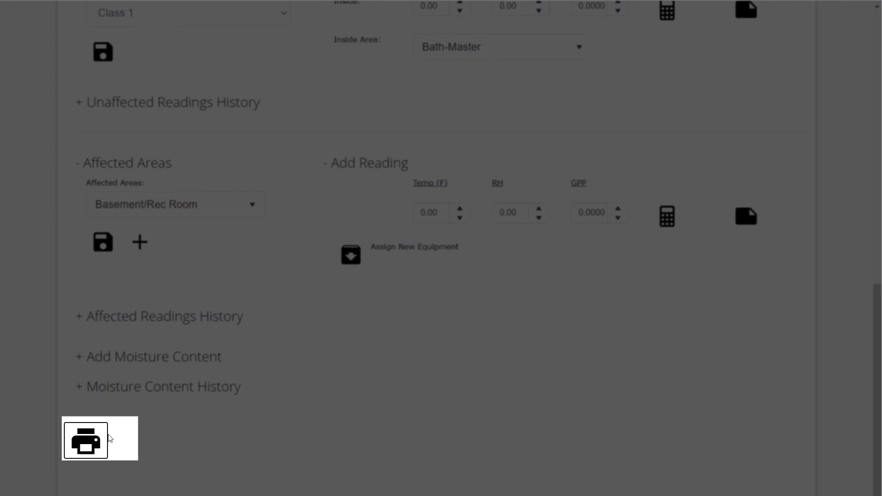
{"action": "left_click", "coordinate": [85, 440]}
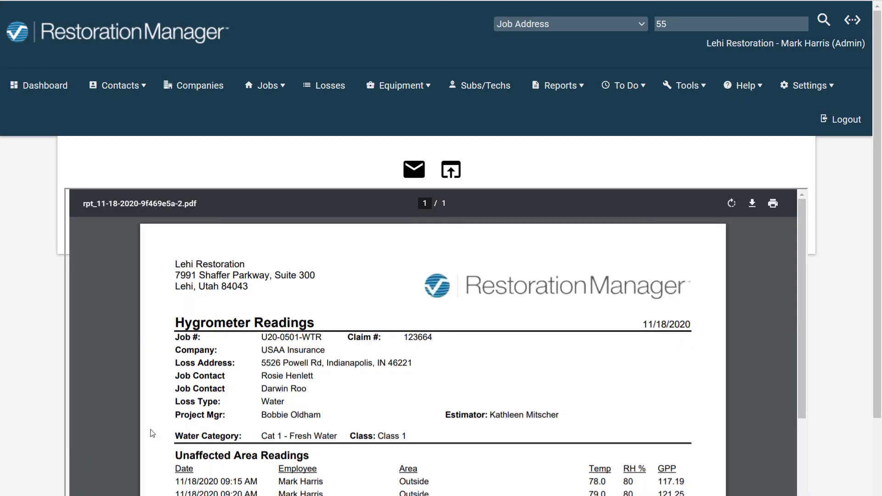
{"action": "scroll", "scroll_direction": "down", "scroll_amount": 3}
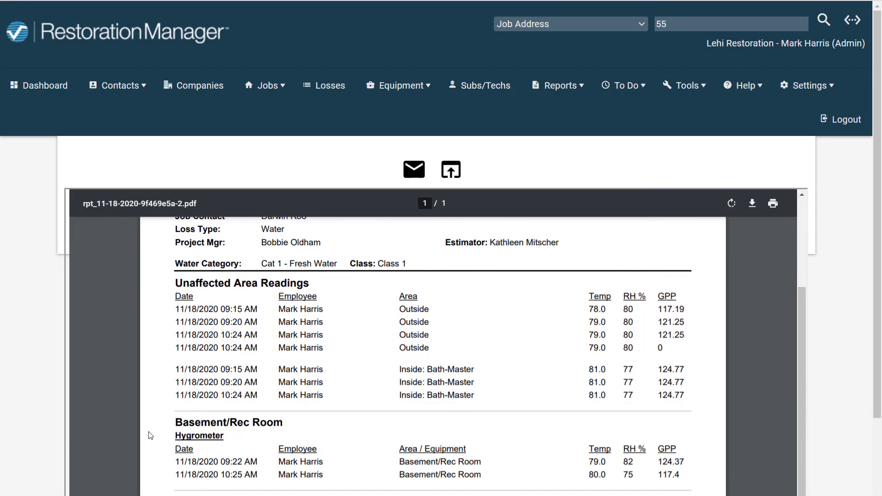
{"action": "scroll", "scroll_direction": "down", "scroll_amount": 3}
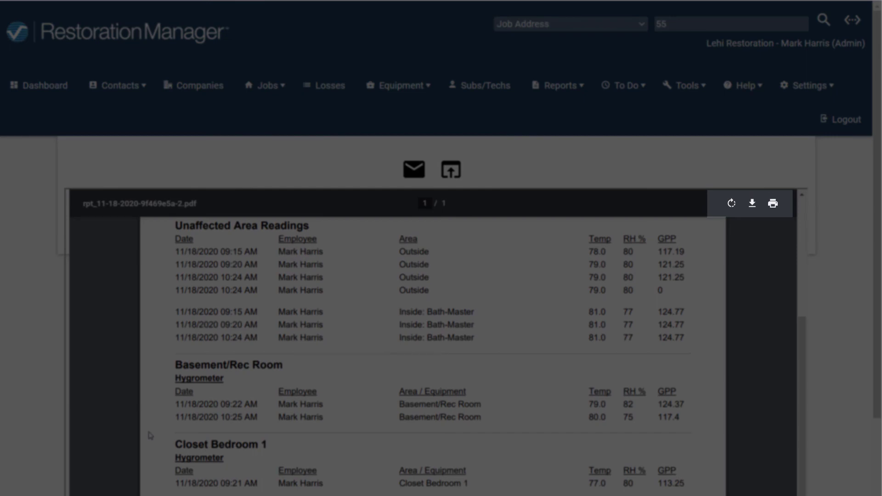
{"action": "left_click", "coordinate": [816, 200]}
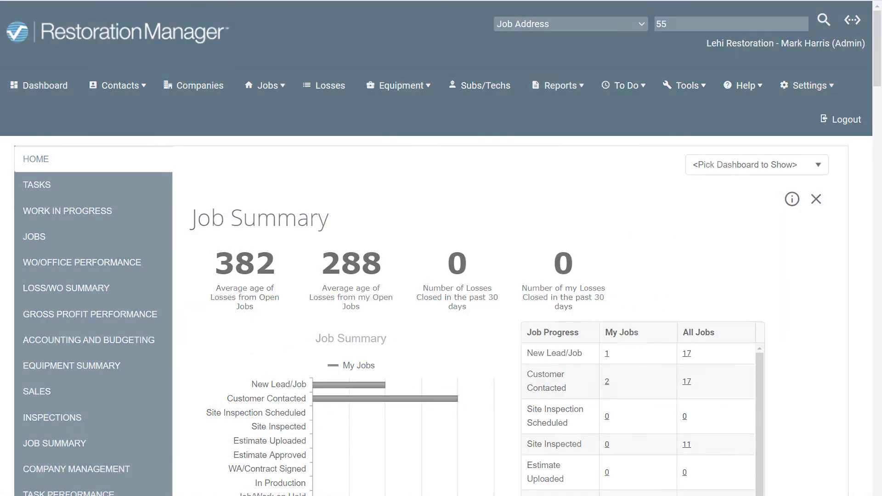